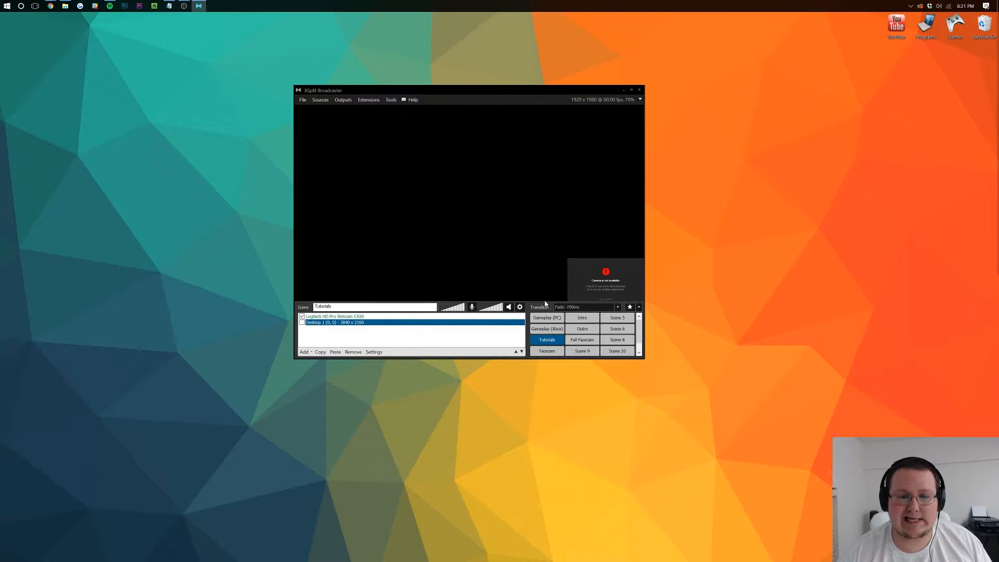
pyautogui.moveTo(531, 250)
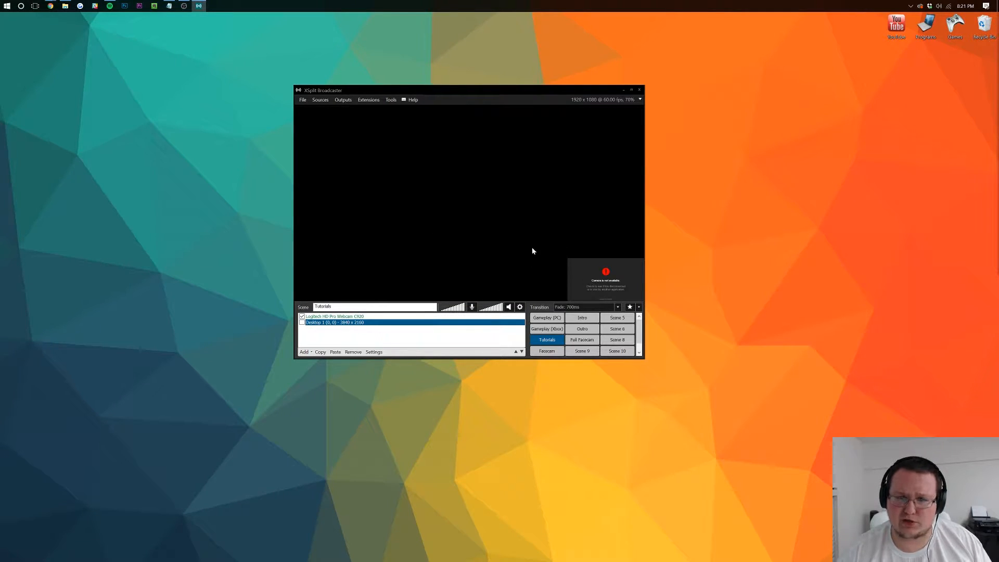
pyautogui.moveTo(433, 219)
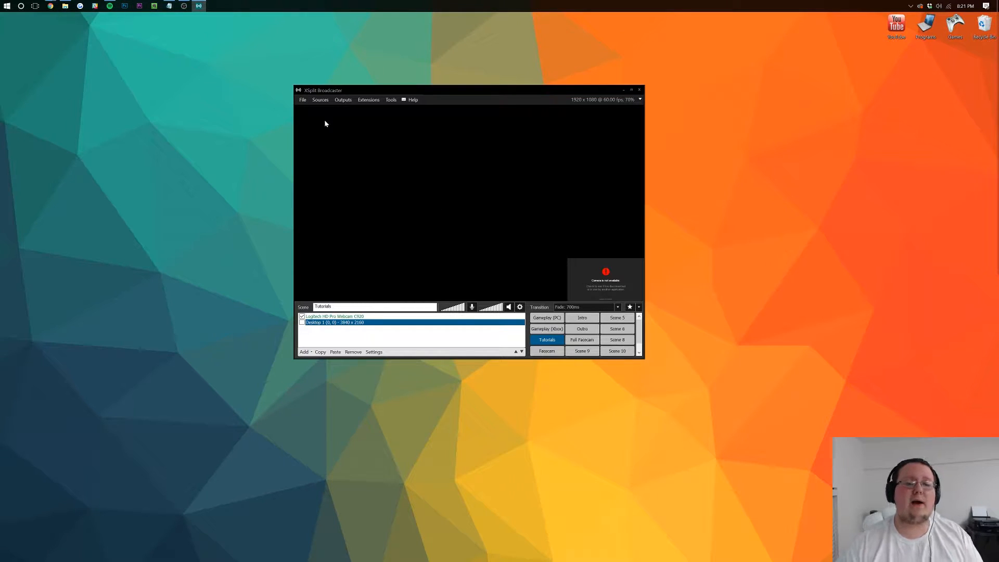
# Set up a new Twitch output from the Outputs list and begin authorizing an account
pyautogui.click(342, 99)
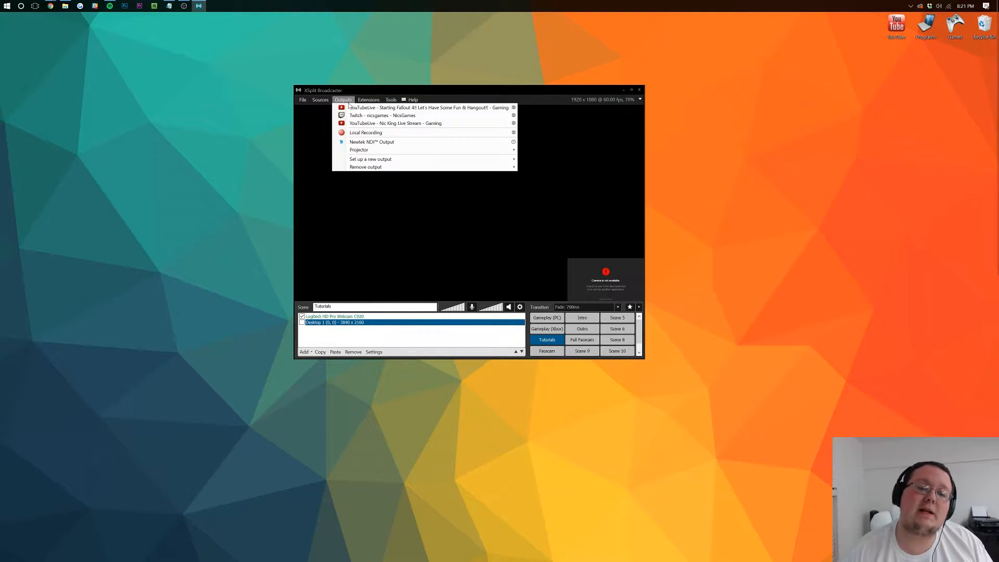
pyautogui.moveTo(370, 158)
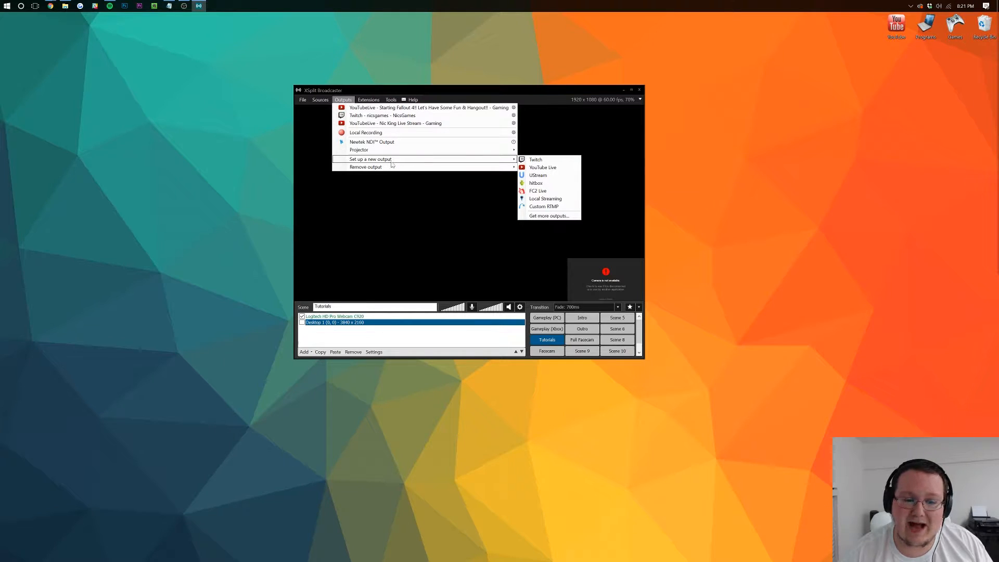
pyautogui.click(535, 159)
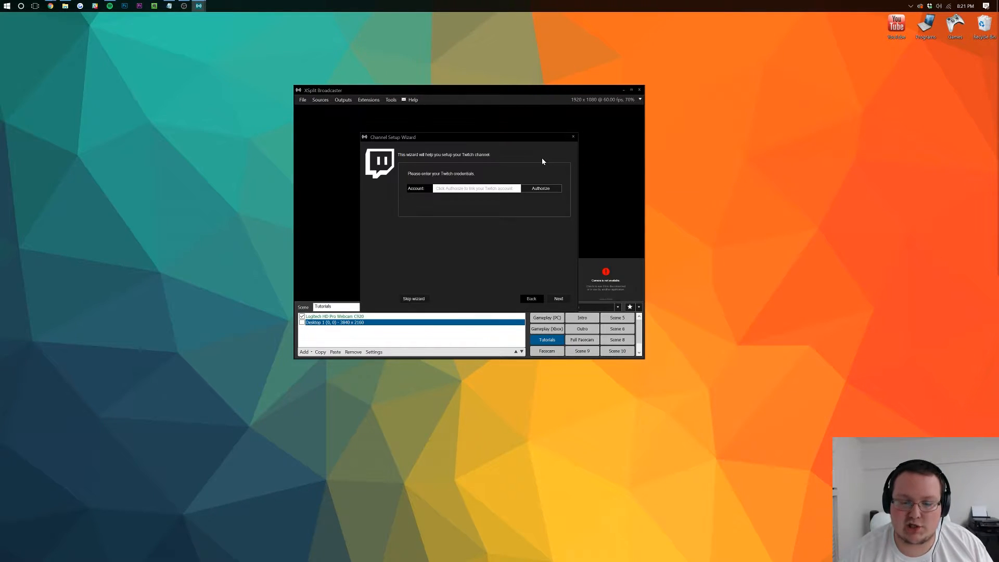
pyautogui.click(540, 188)
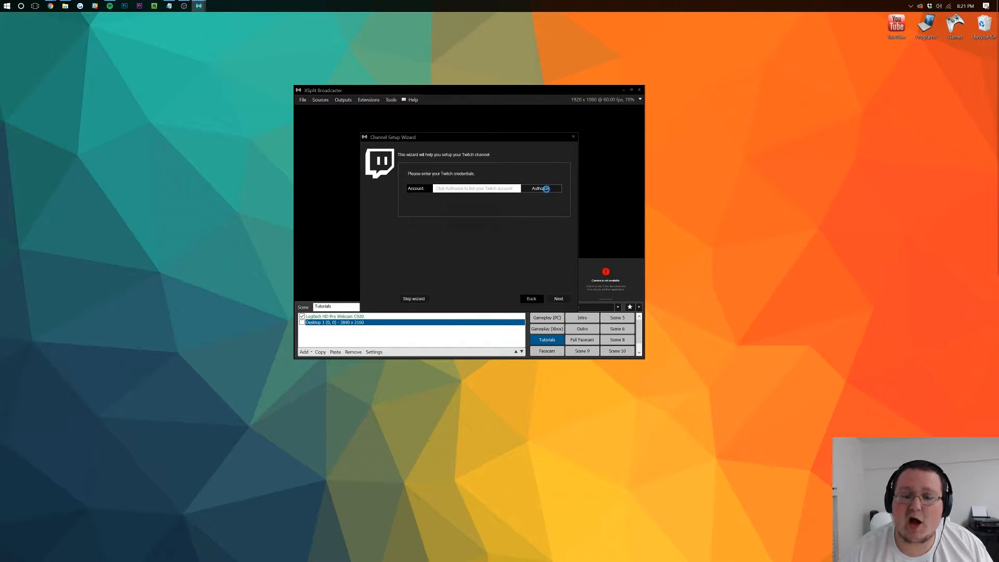
# Log in to Twitch in the popup and grant XSplit access to the account
pyautogui.click(542, 187)
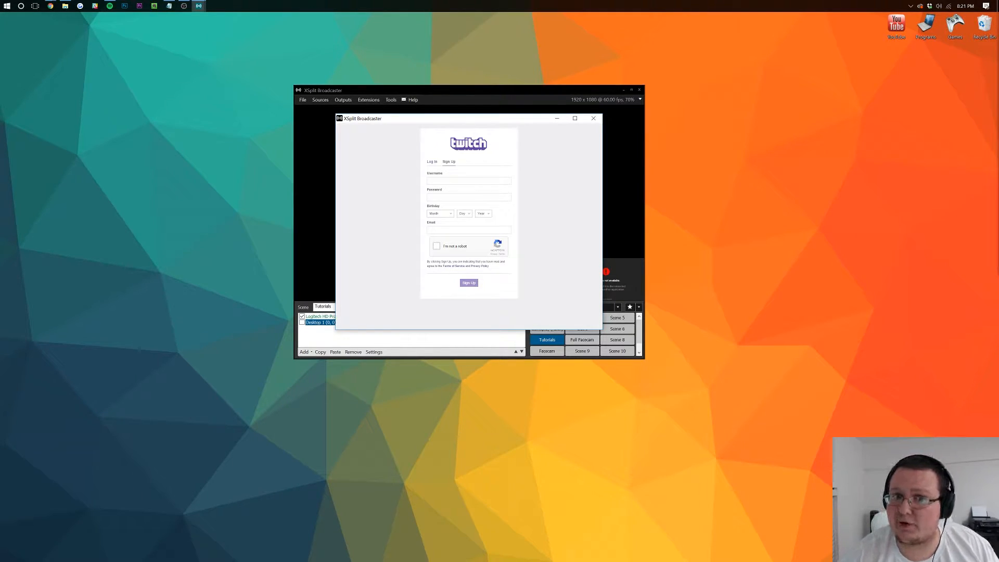
pyautogui.click(432, 161)
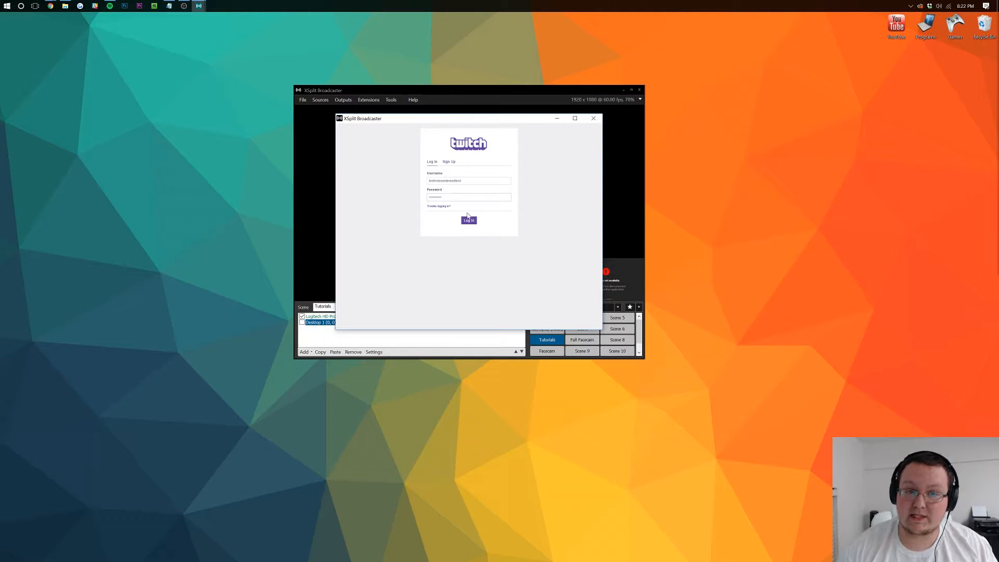
pyautogui.click(468, 219)
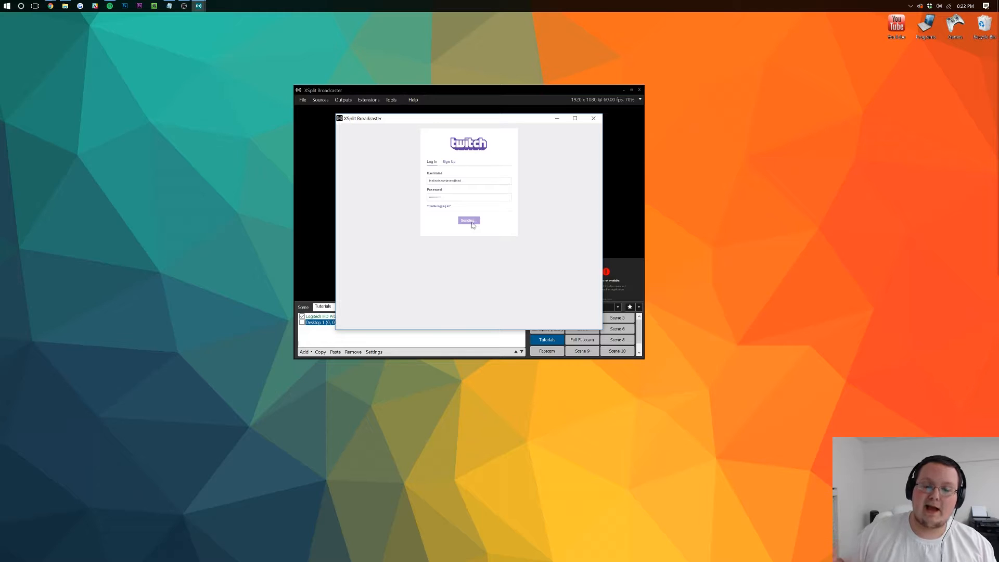
pyautogui.click(467, 221)
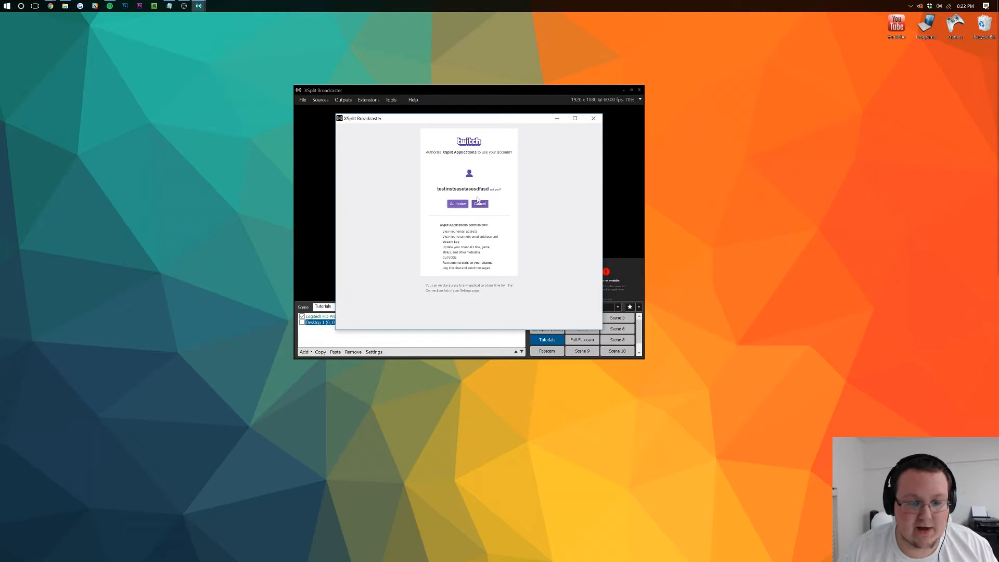
pyautogui.moveTo(454, 183)
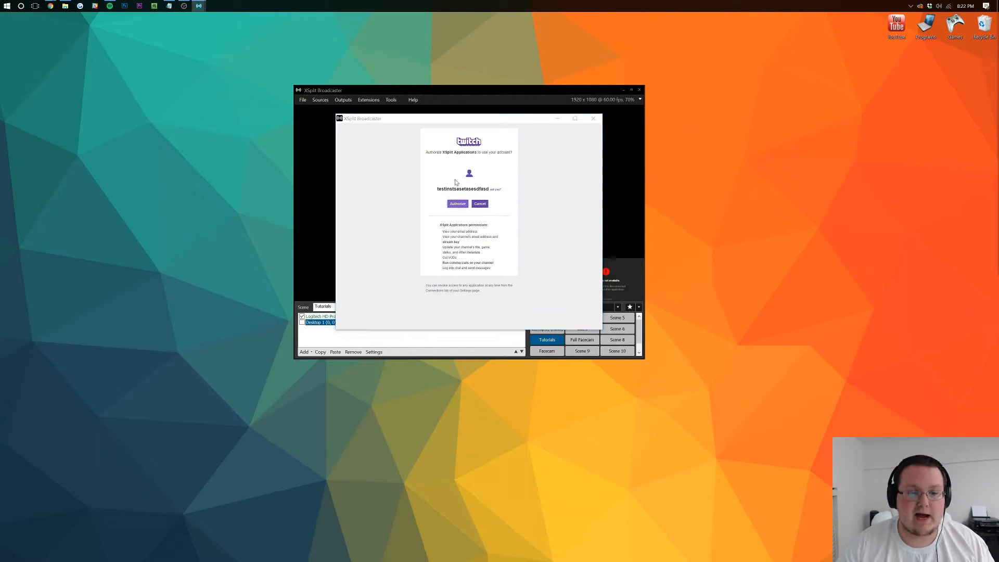
pyautogui.click(457, 204)
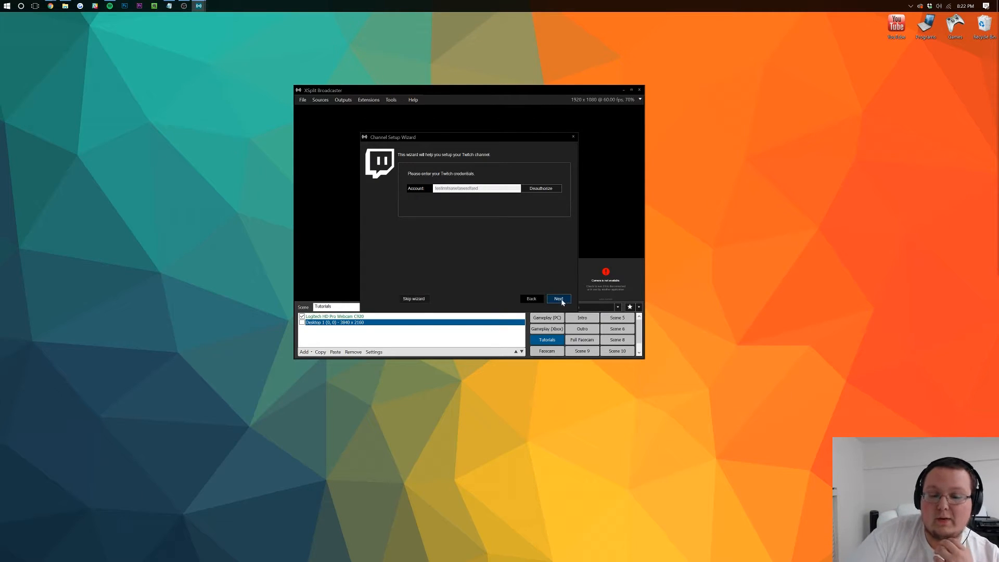
# Run the wizard's bandwidth test and finish, opening the Twitch output properties
pyautogui.click(557, 298)
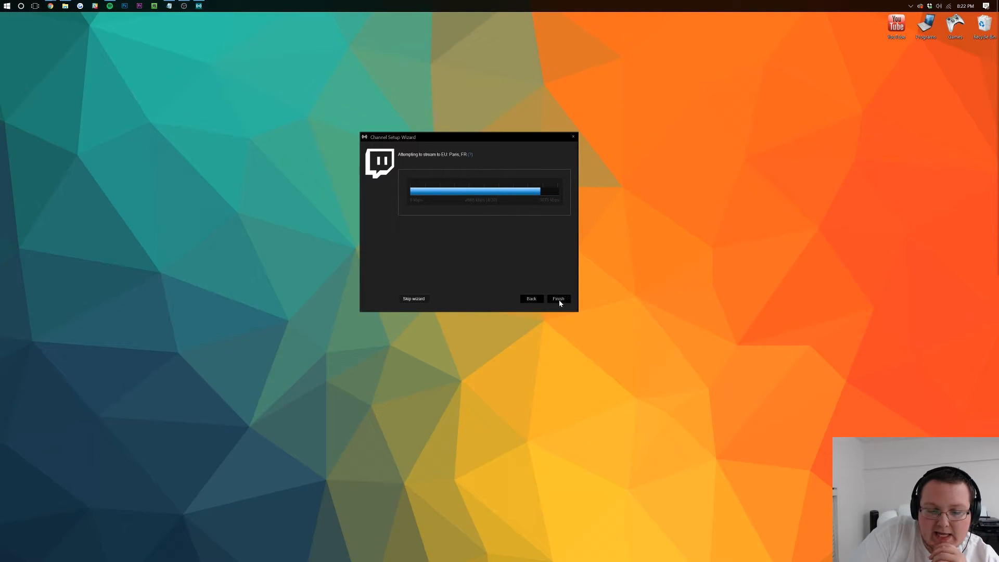
pyautogui.click(557, 298)
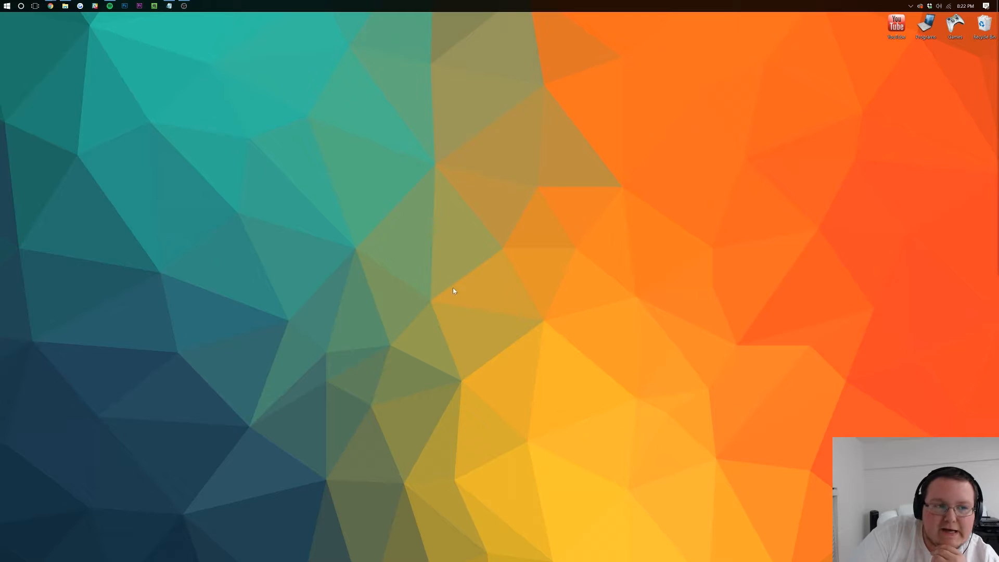
pyautogui.click(198, 5)
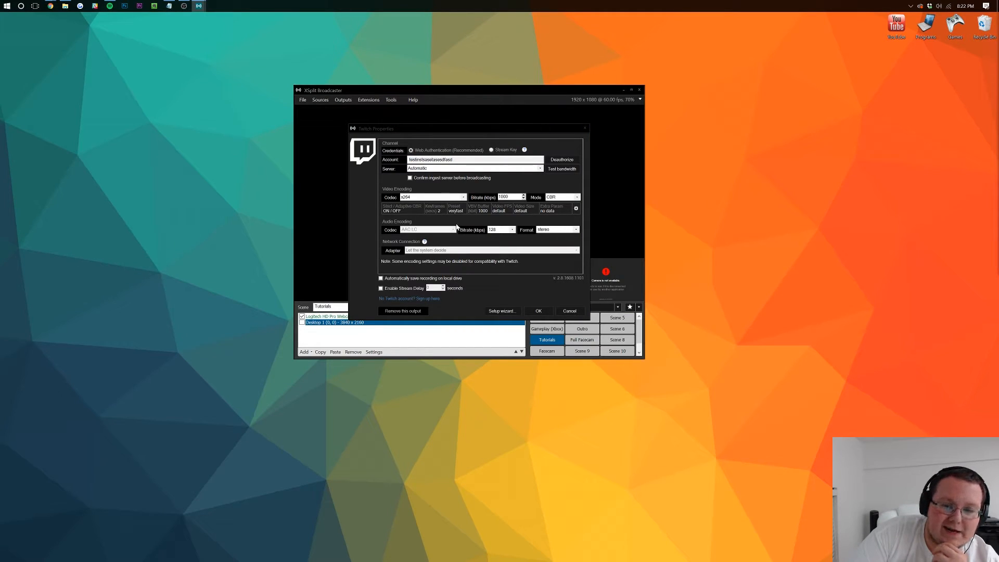
pyautogui.moveTo(535, 306)
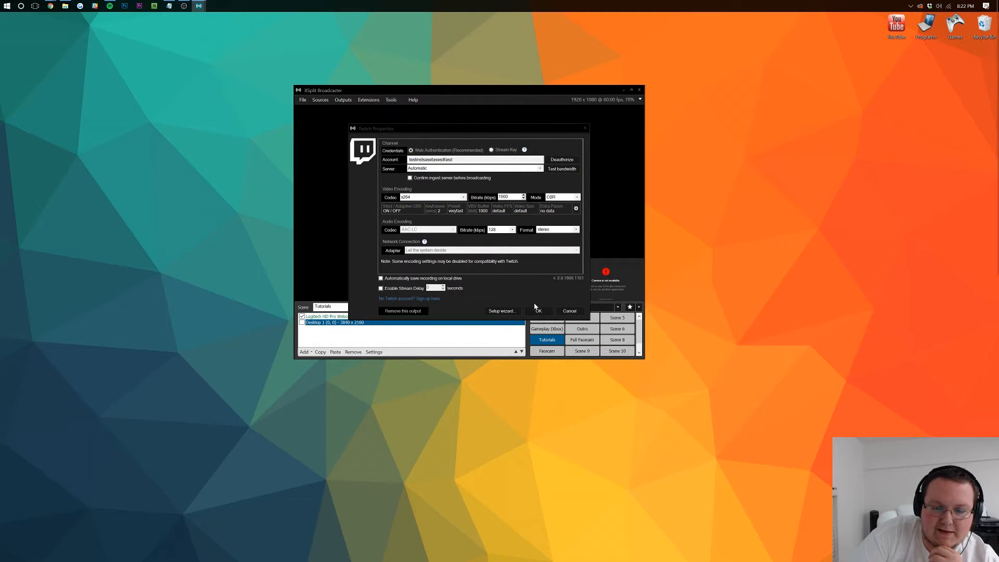
pyautogui.moveTo(505, 225)
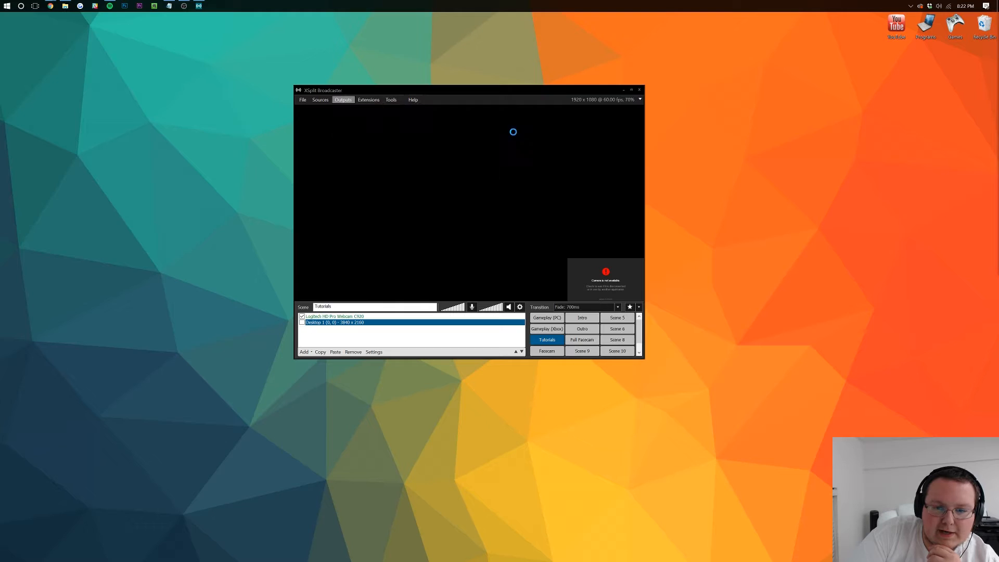
# Raise the Twitch output's bitrate from 1000 to 1500 kbps and save
pyautogui.click(343, 100)
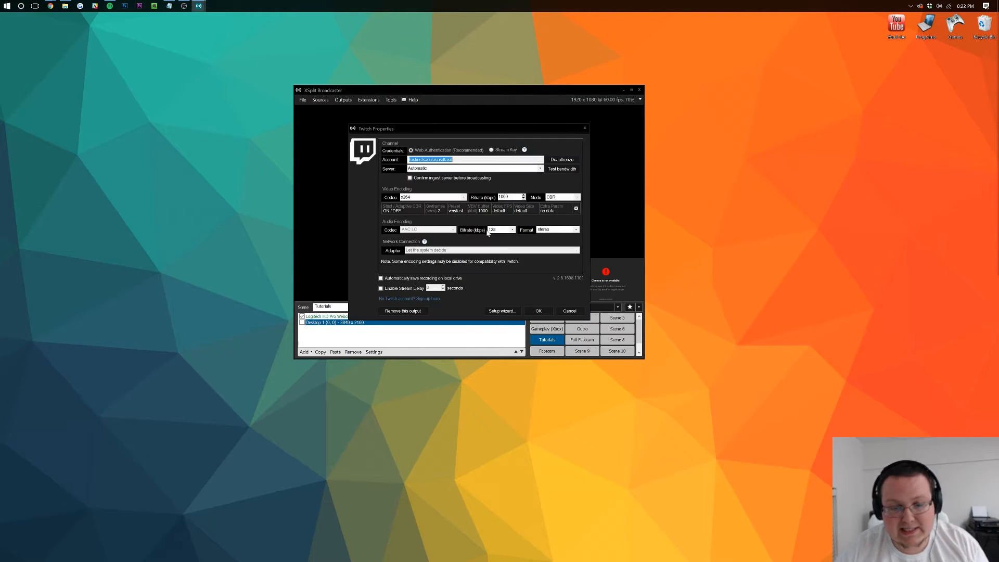
pyautogui.click(517, 229)
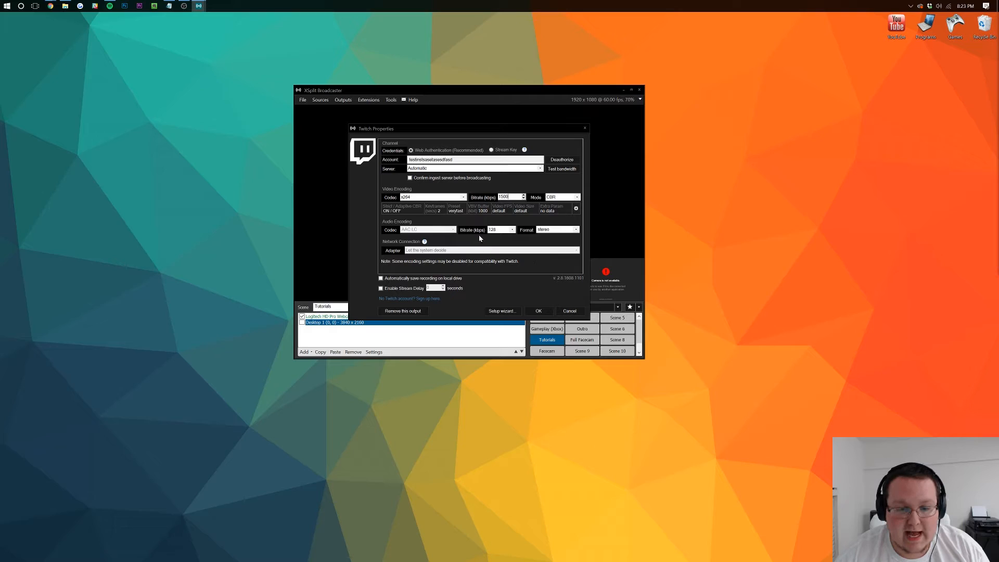
pyautogui.click(536, 311)
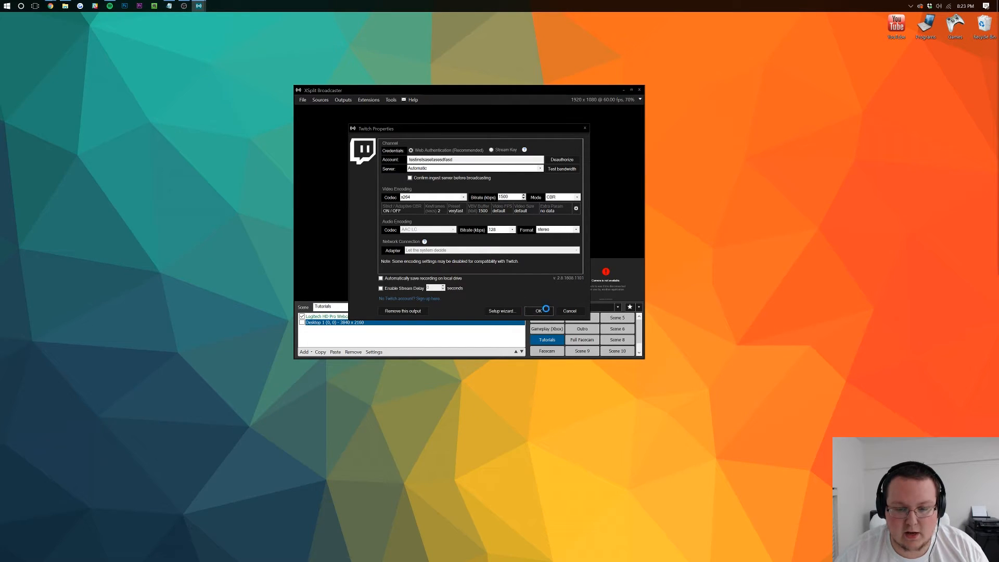
pyautogui.click(537, 311)
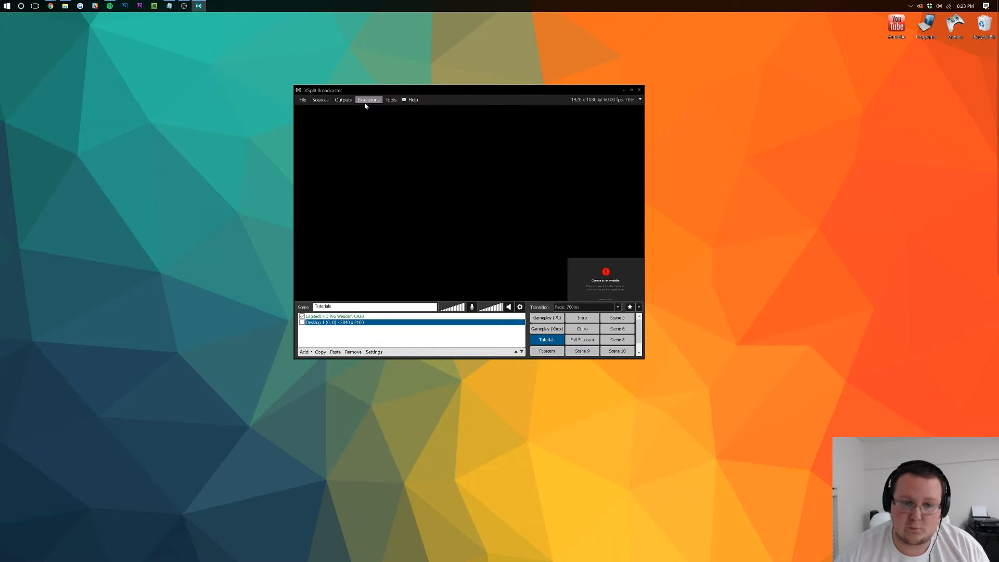
# Go live on the new Twitch output and enable the Desktop capture source
pyautogui.click(343, 100)
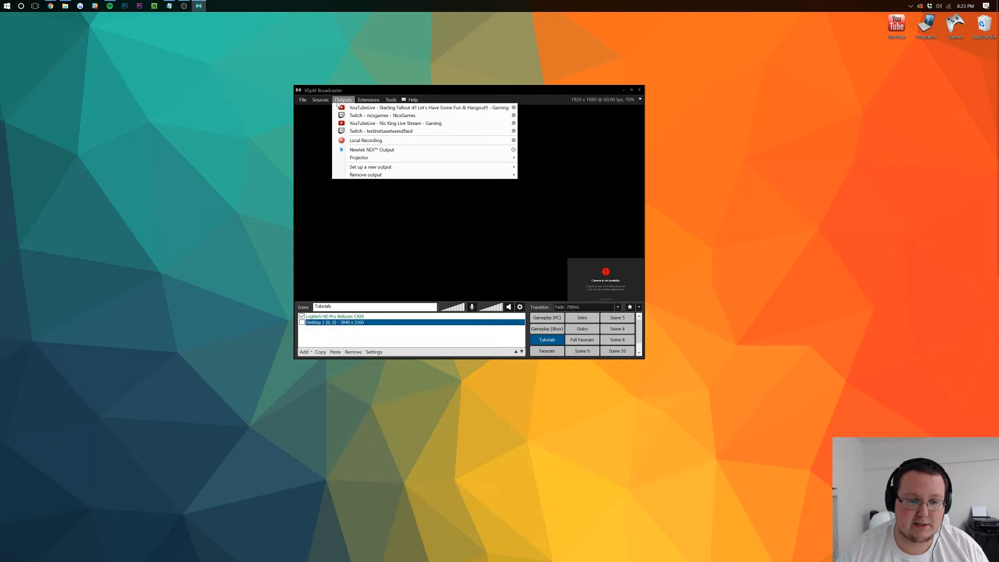
pyautogui.click(380, 131)
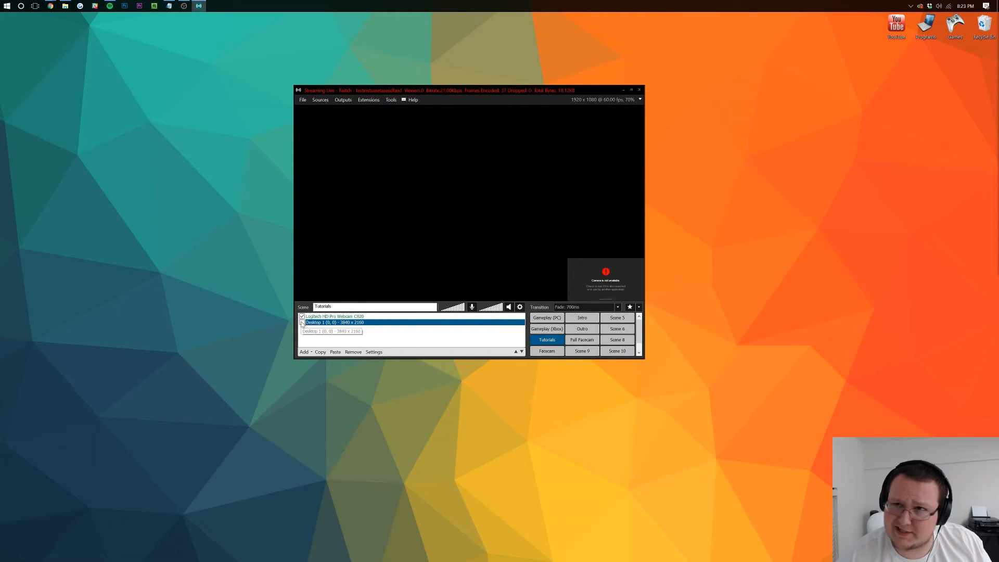
pyautogui.click(303, 322)
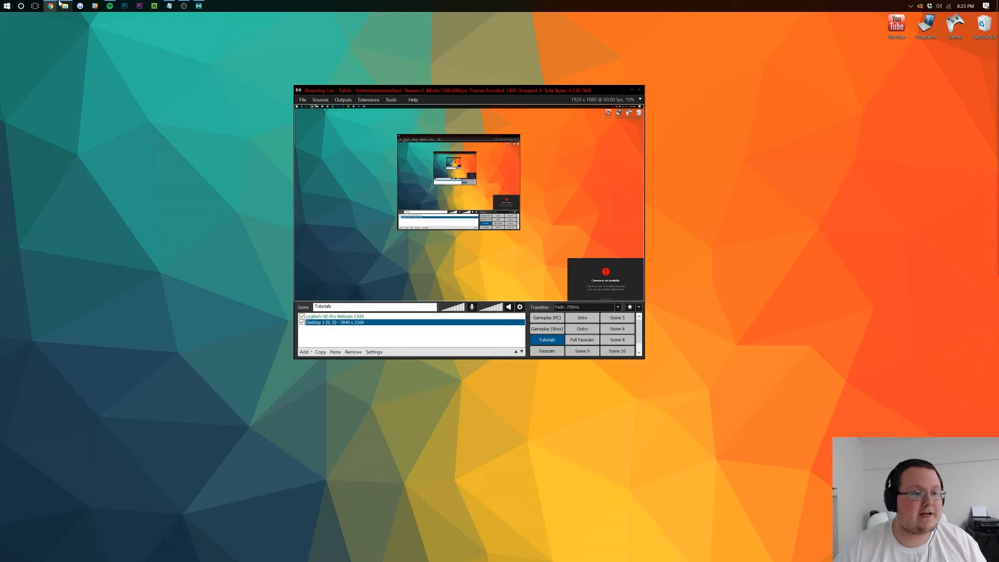
# In the browser, open the channel Dashboard from the Twitch account menu
pyautogui.click(50, 6)
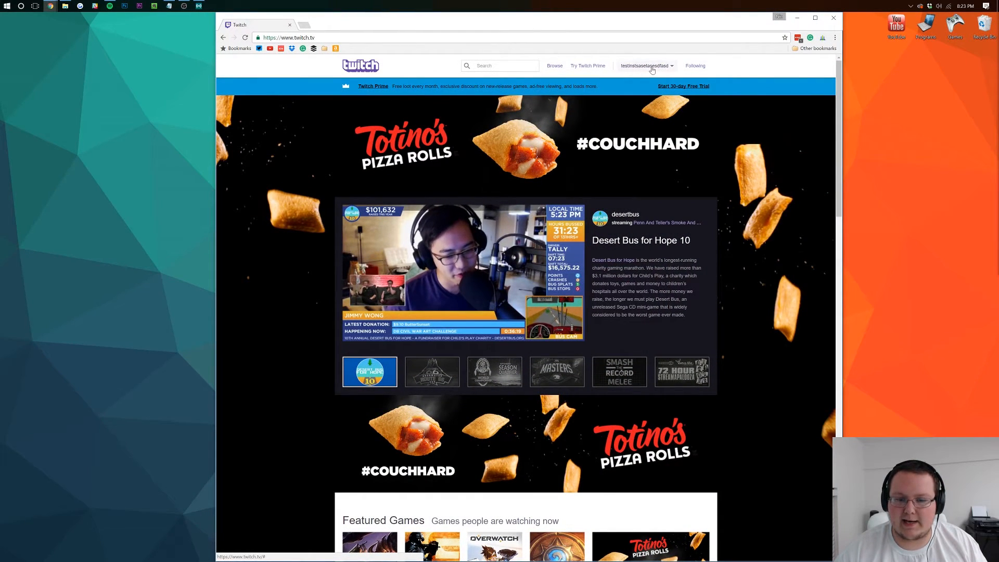
pyautogui.click(645, 66)
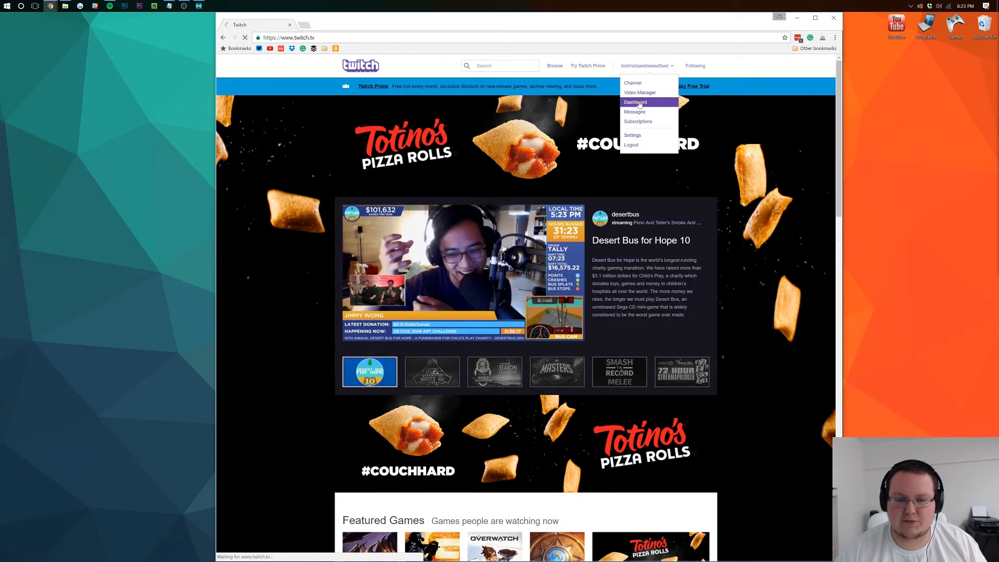
pyautogui.click(635, 102)
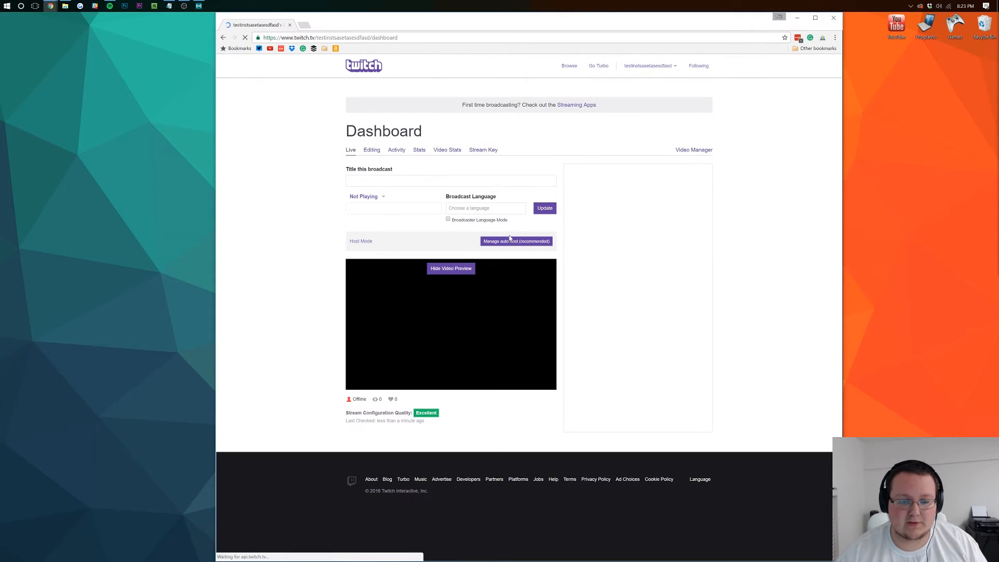